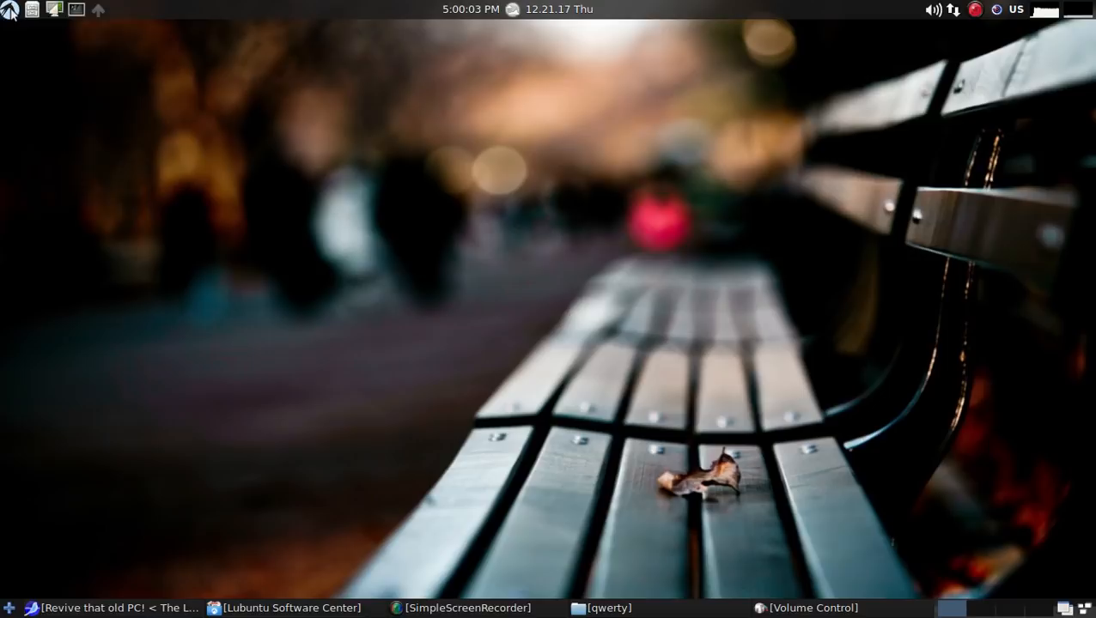
Step: Open the LXLE application menu to show Accessories like File Manager, Galculator and Pluma
{"action": "left_click", "coordinate": [10, 9]}
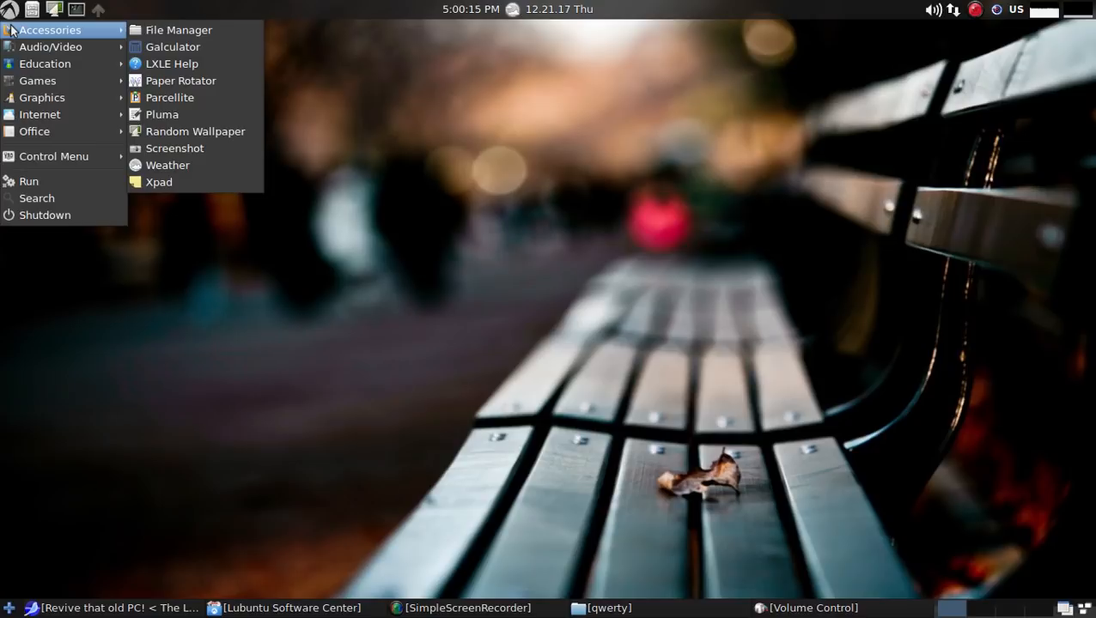
{"action": "mouse_move", "coordinate": [51, 46]}
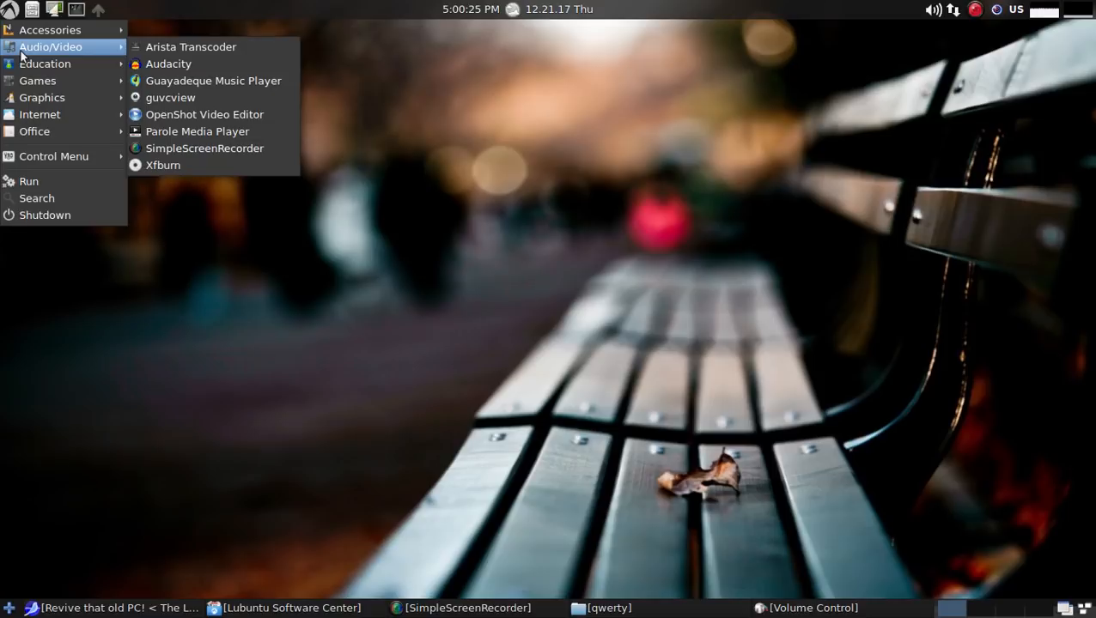
{"action": "mouse_move", "coordinate": [45, 63]}
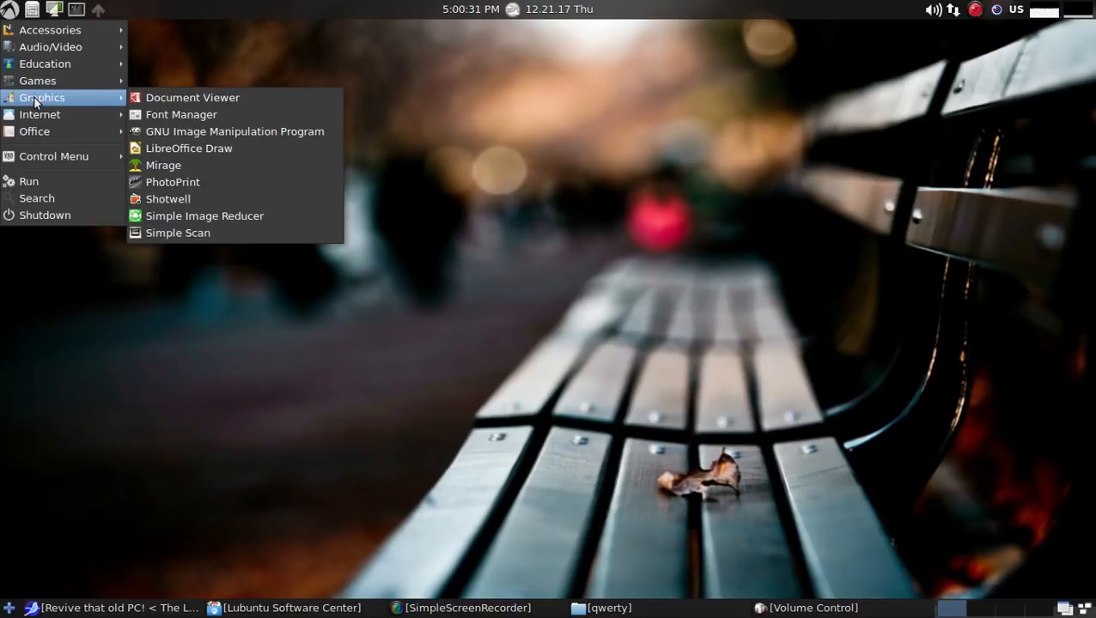
{"action": "mouse_move", "coordinate": [49, 47]}
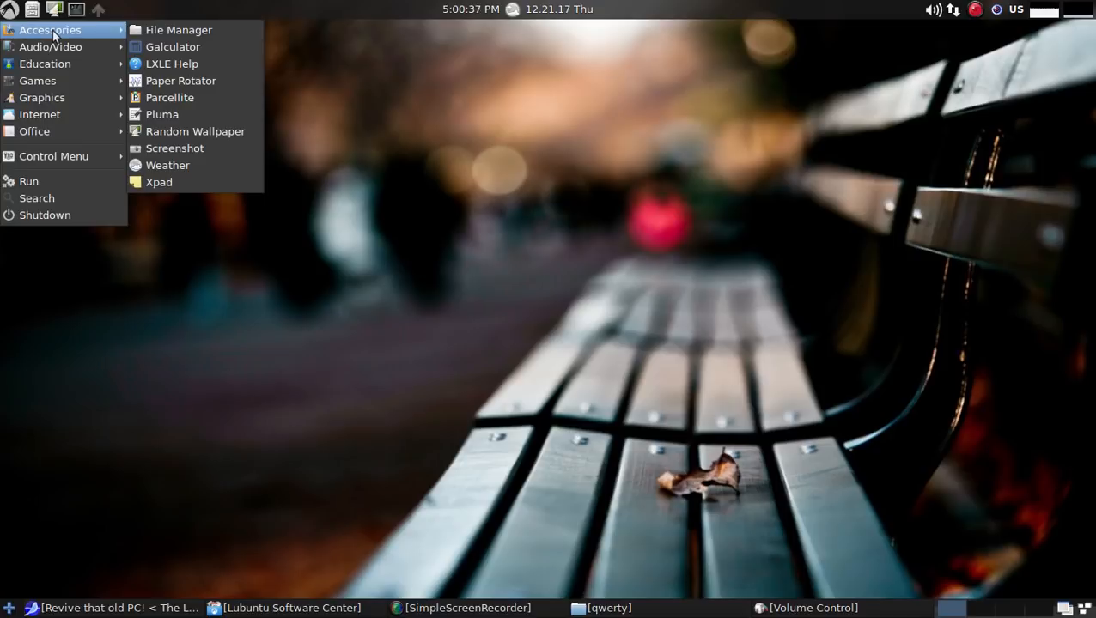
{"action": "mouse_move", "coordinate": [216, 131]}
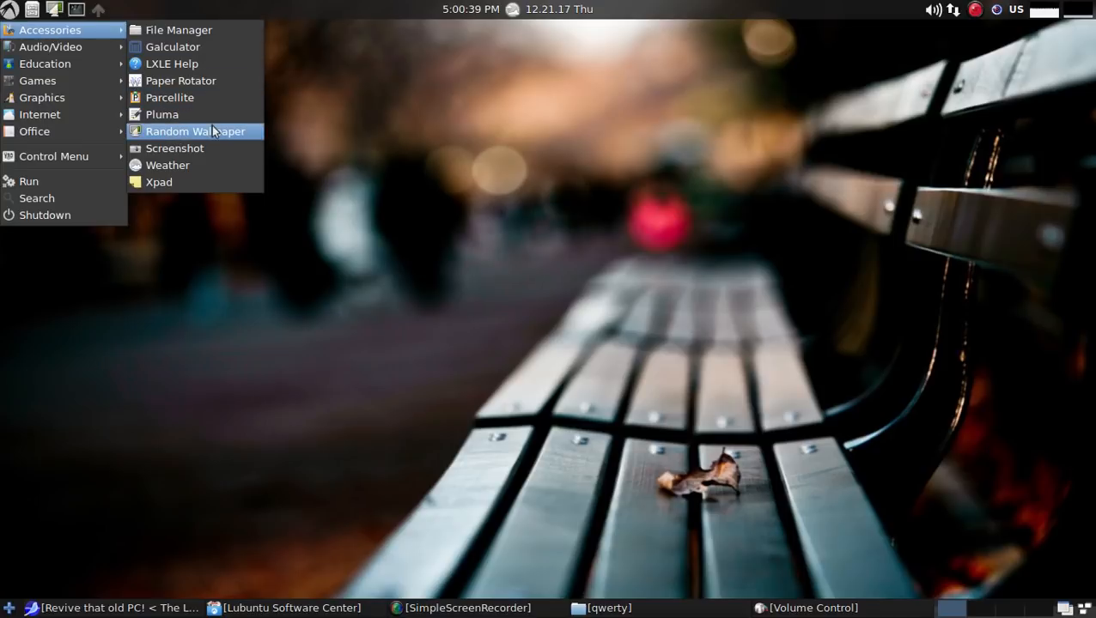
{"action": "mouse_move", "coordinate": [198, 156]}
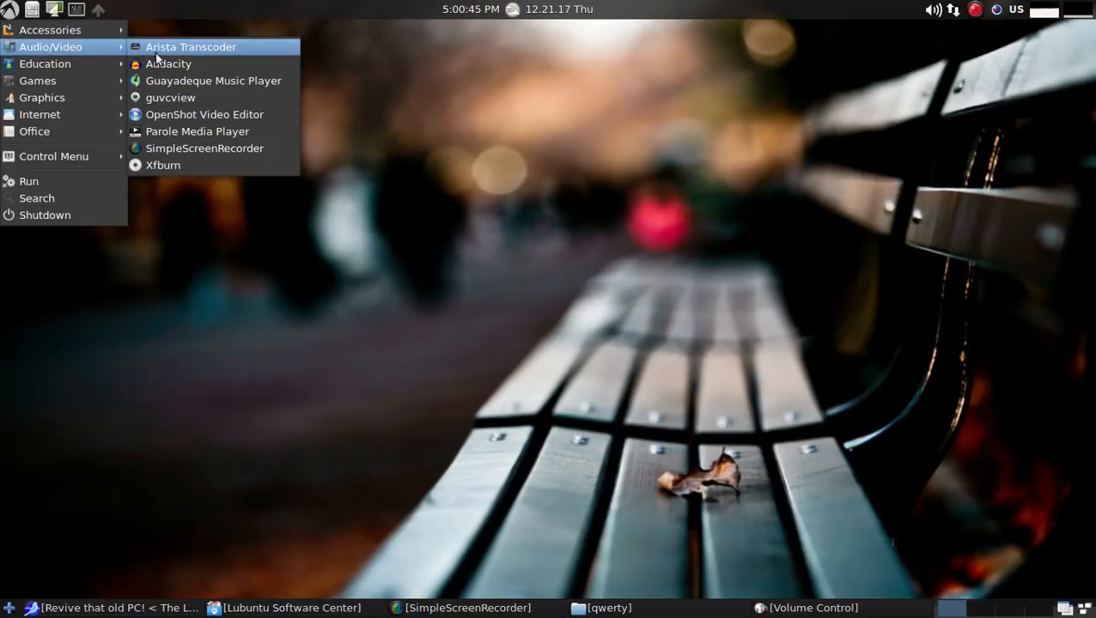
{"action": "mouse_move", "coordinate": [169, 64]}
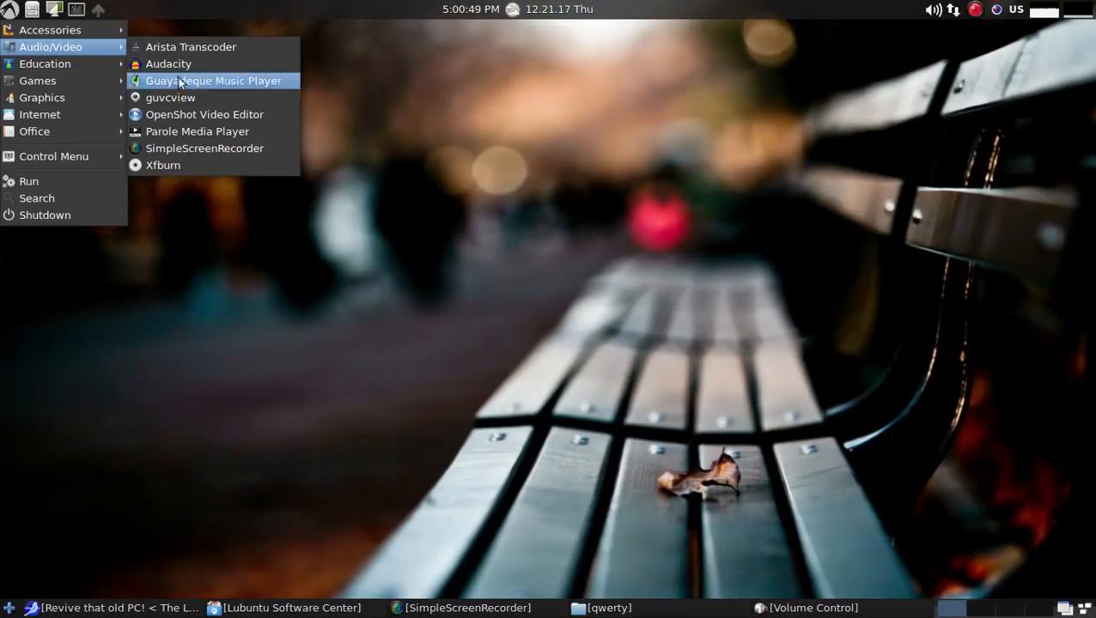
{"action": "mouse_move", "coordinate": [200, 148]}
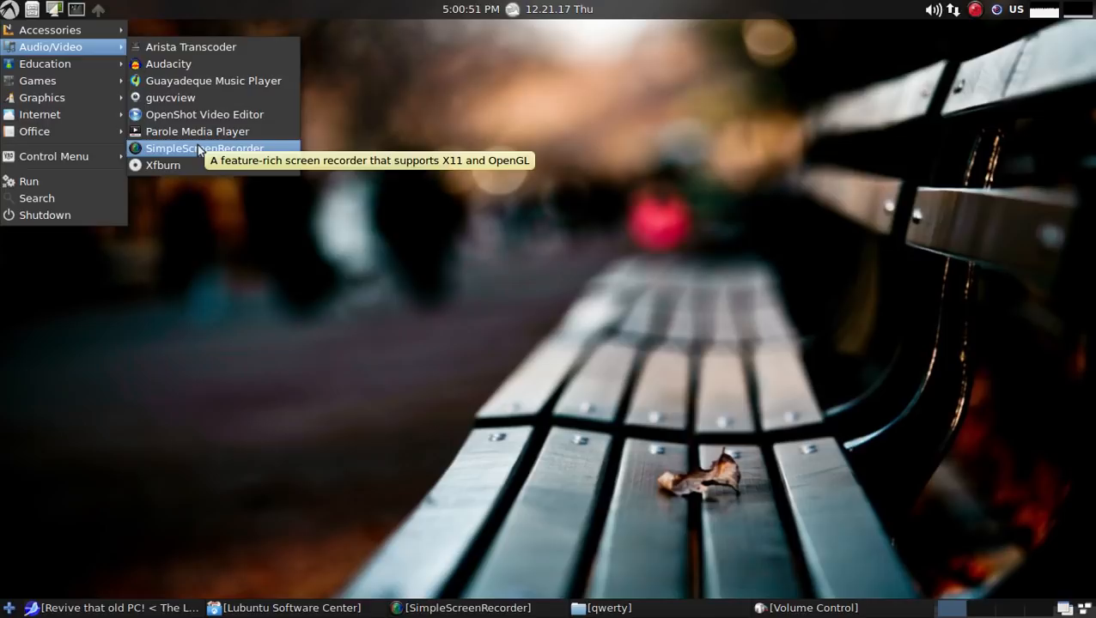
{"action": "mouse_move", "coordinate": [188, 166]}
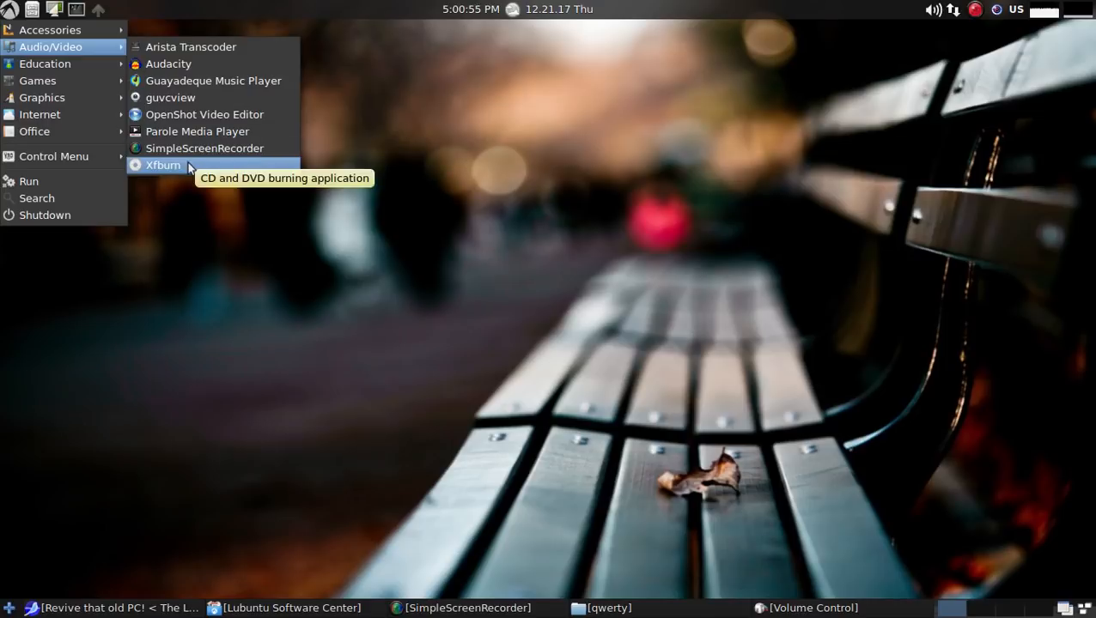
{"action": "mouse_move", "coordinate": [82, 63]}
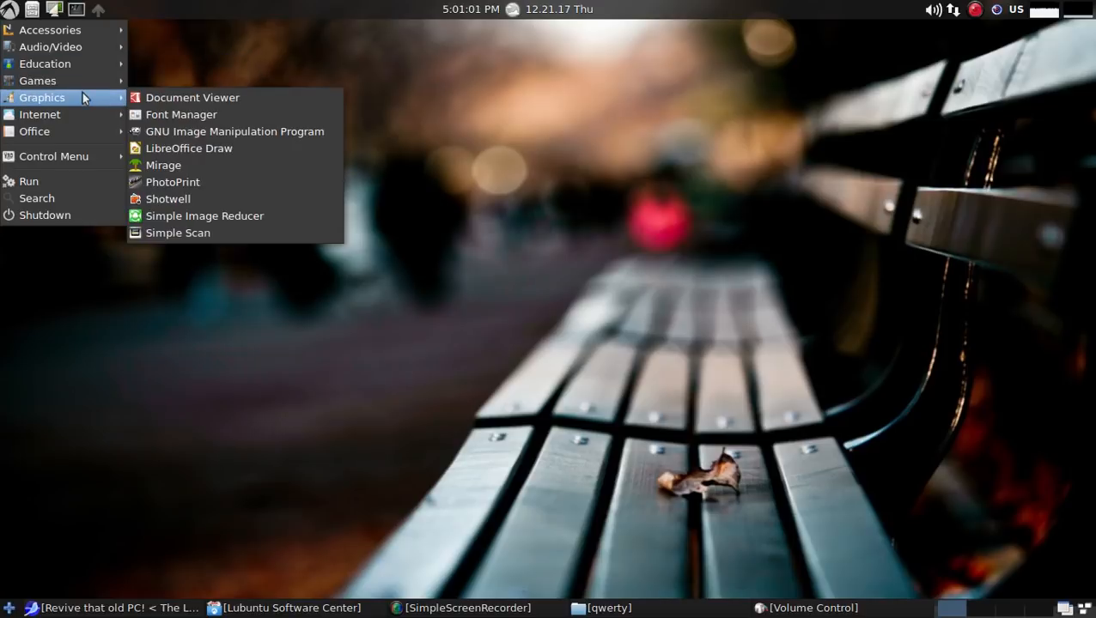
{"action": "mouse_move", "coordinate": [233, 131]}
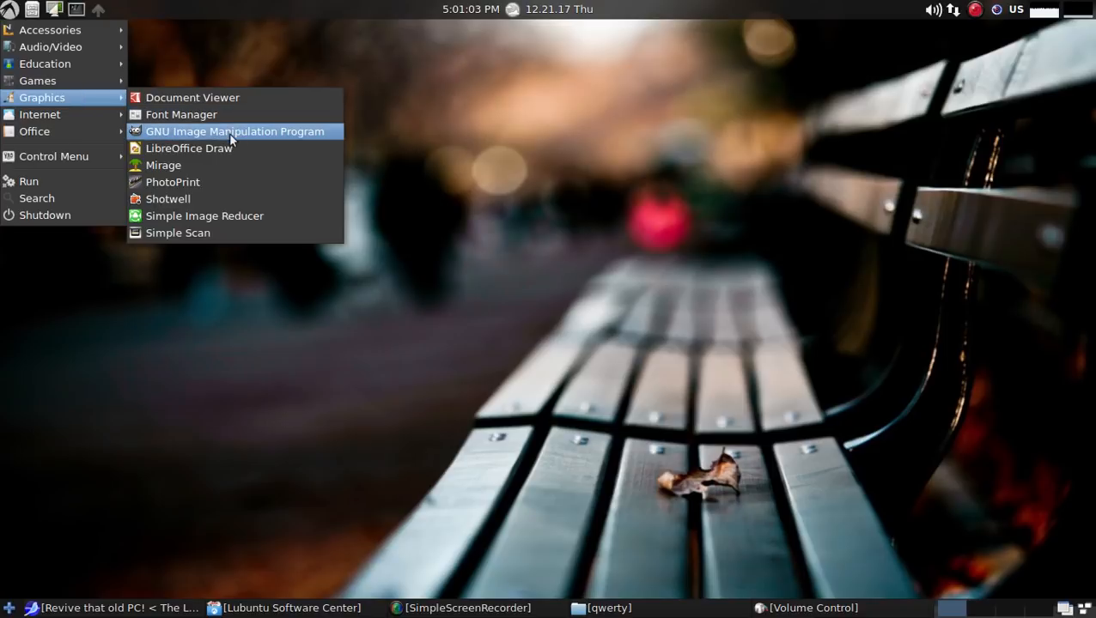
{"action": "mouse_move", "coordinate": [40, 115]}
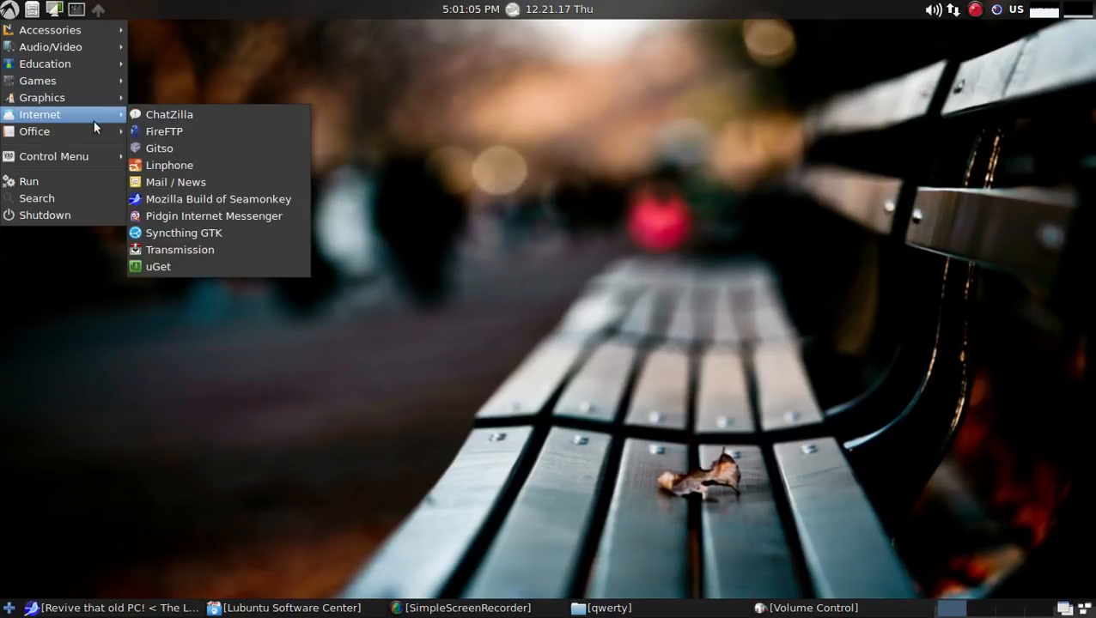
{"action": "mouse_move", "coordinate": [187, 199]}
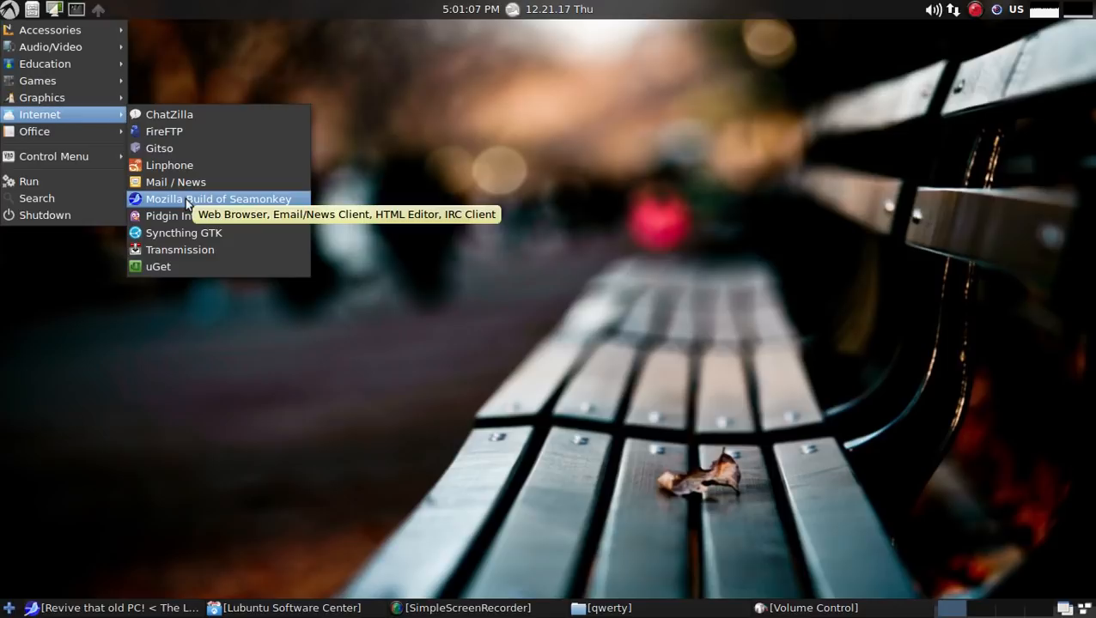
{"action": "mouse_move", "coordinate": [197, 239]}
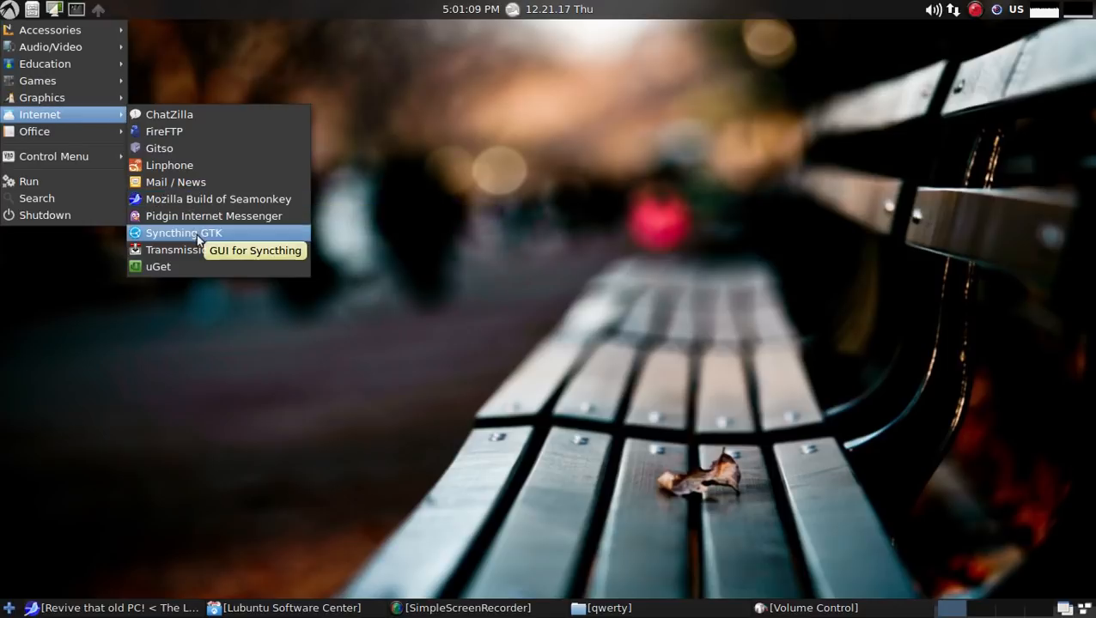
{"action": "mouse_move", "coordinate": [35, 132]}
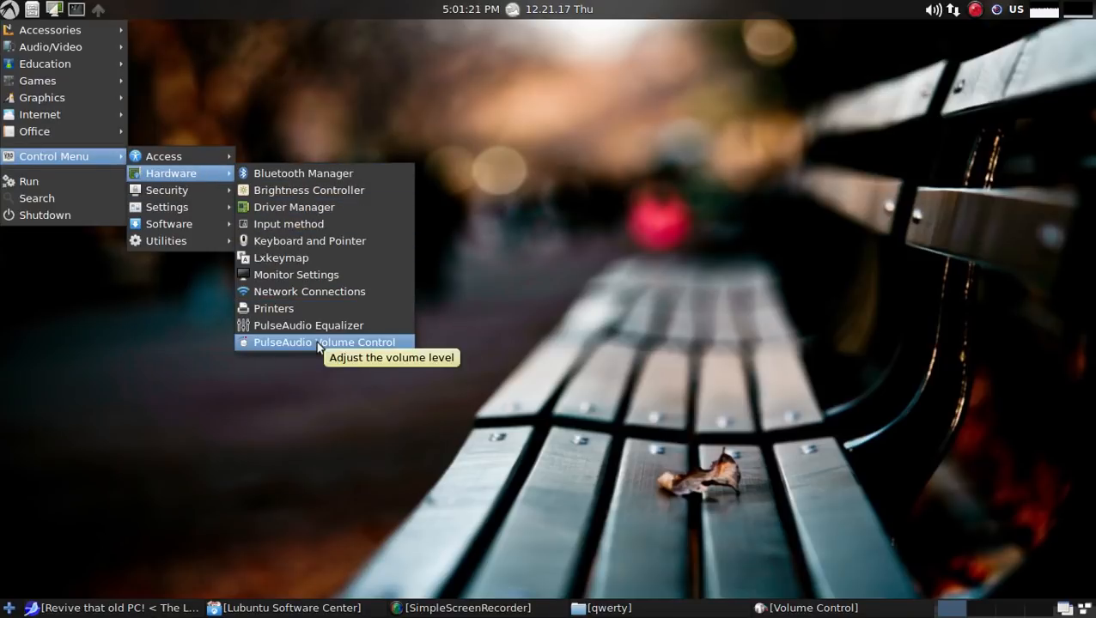
{"action": "mouse_move", "coordinate": [166, 190]}
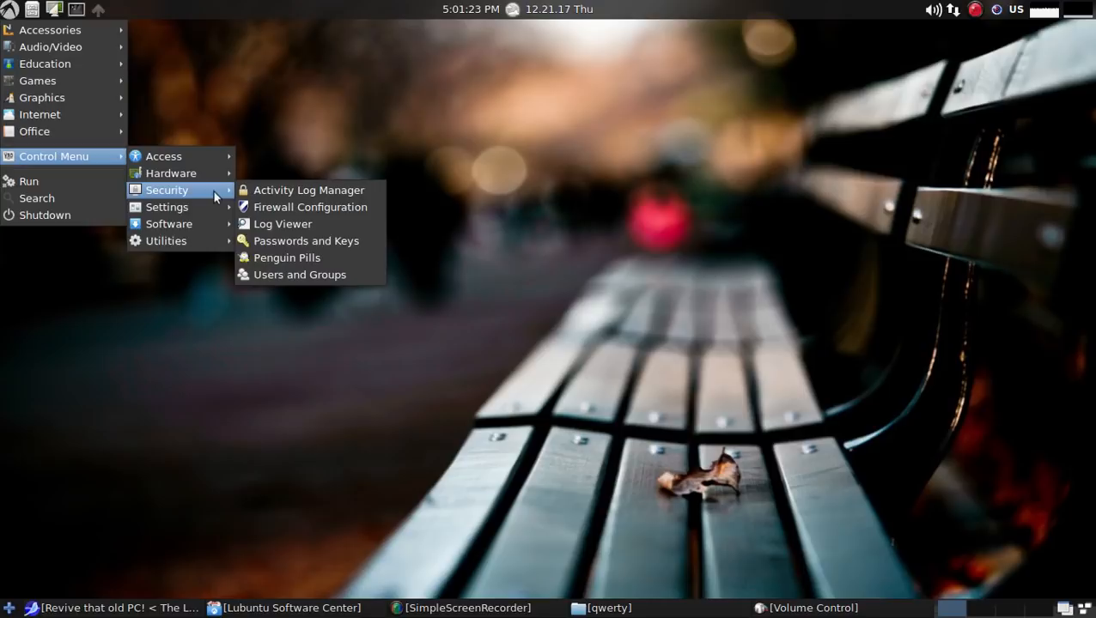
{"action": "mouse_move", "coordinate": [329, 255]}
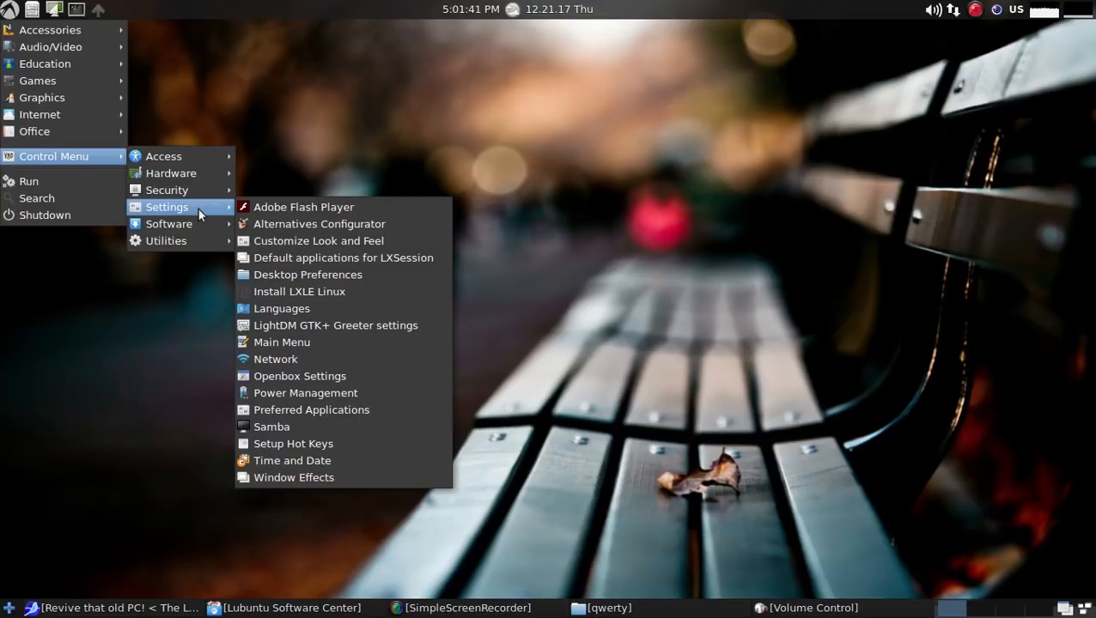
{"action": "mouse_move", "coordinate": [301, 439]}
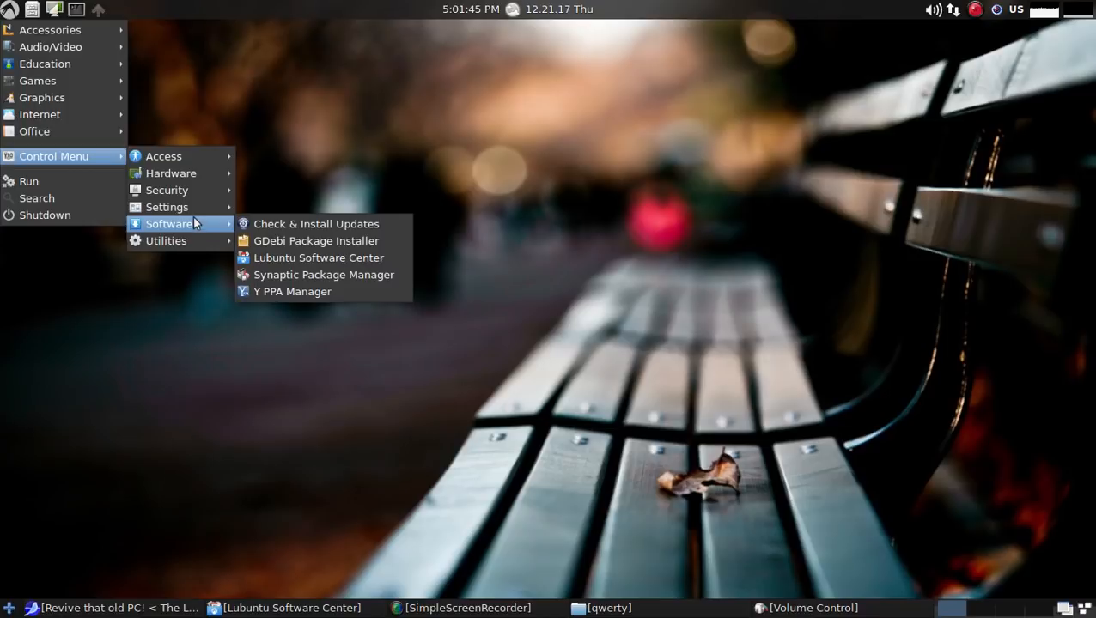
Step: Close the application menu and reopen it to its top-level categories
{"action": "left_click", "coordinate": [286, 259]}
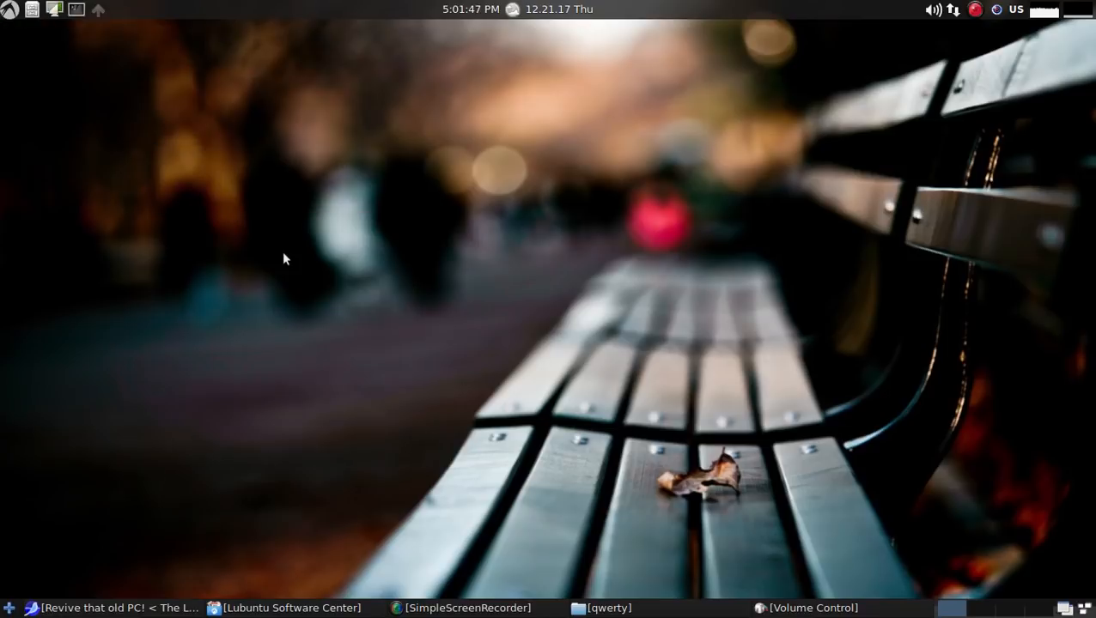
{"action": "left_click", "coordinate": [285, 606]}
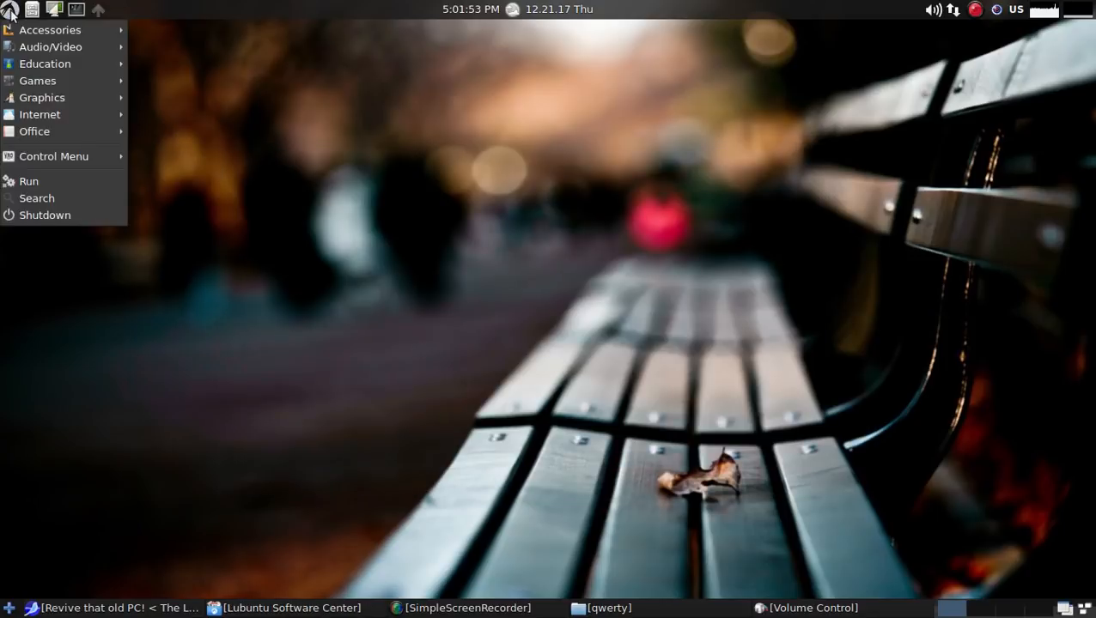
{"action": "mouse_move", "coordinate": [166, 241]}
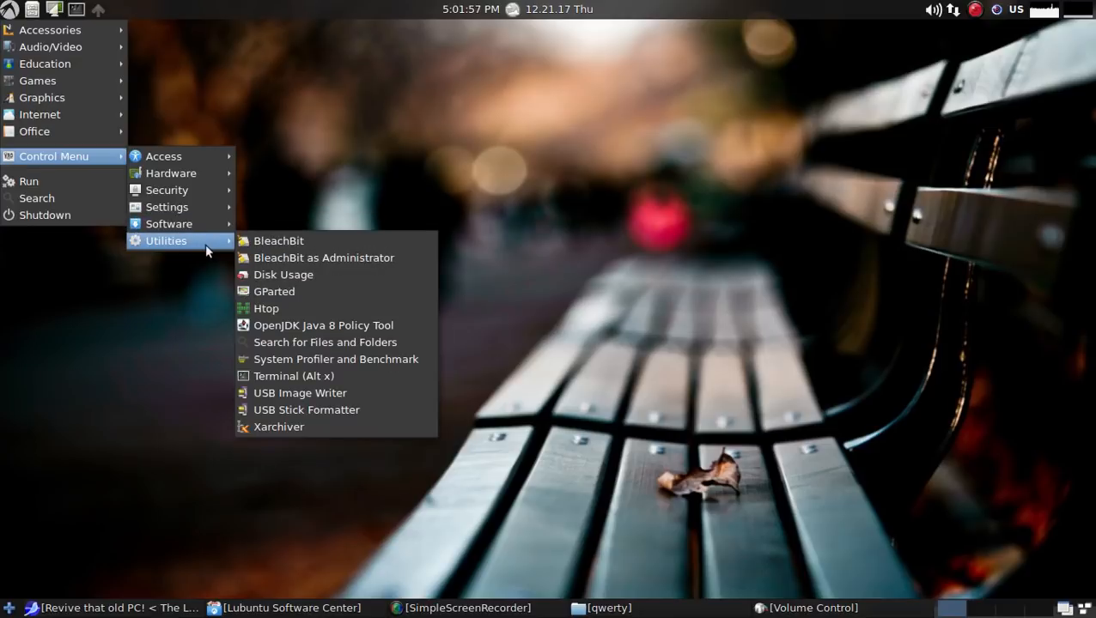
{"action": "mouse_move", "coordinate": [266, 241]}
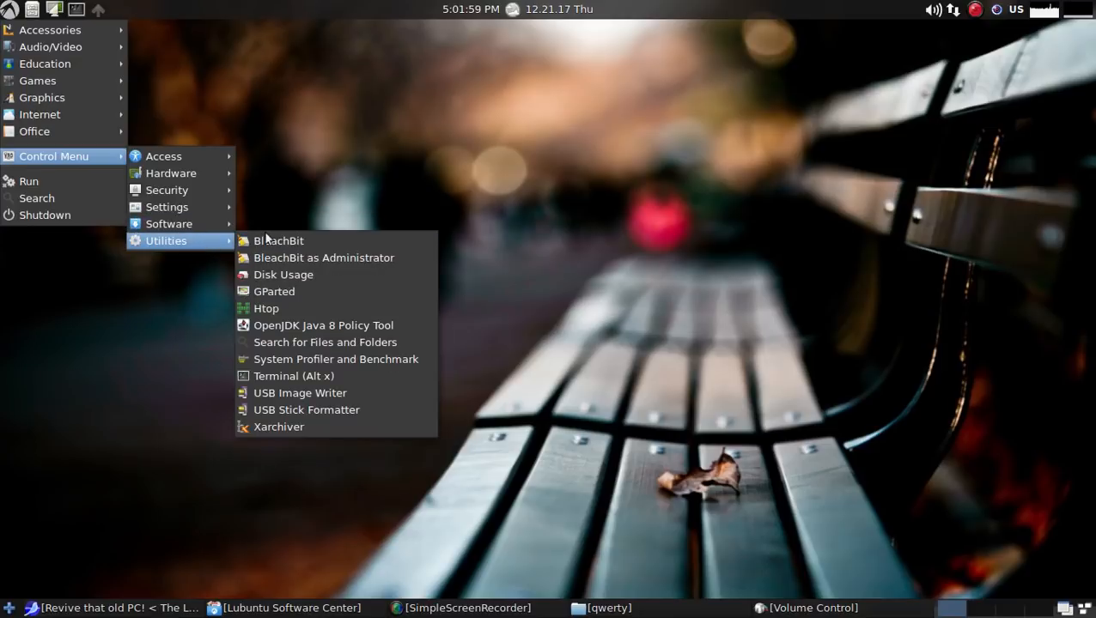
{"action": "mouse_move", "coordinate": [279, 240]}
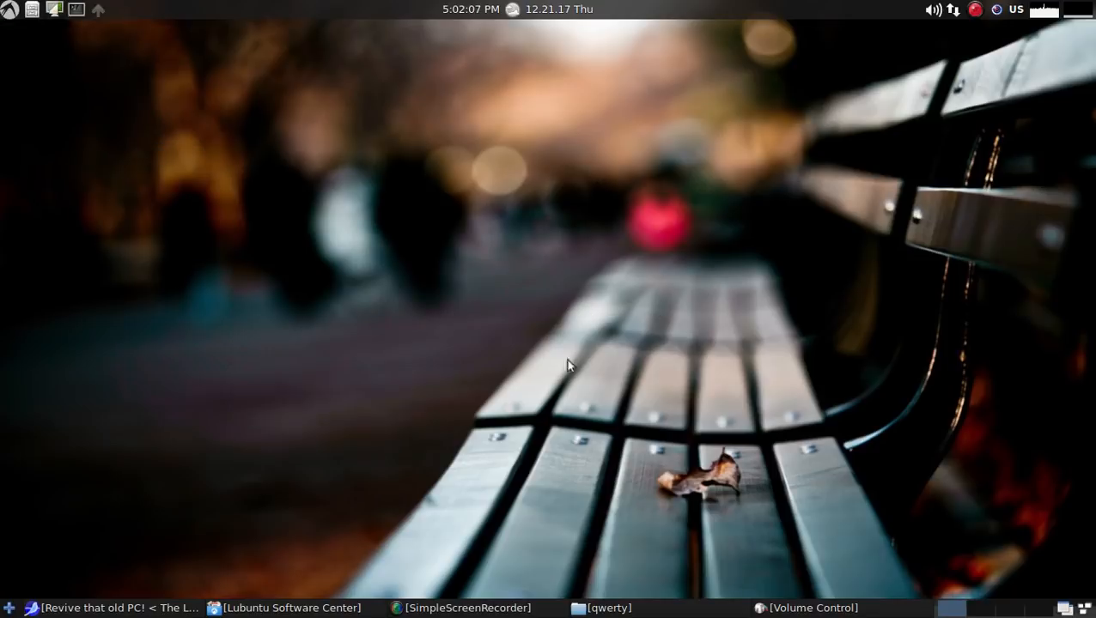
{"action": "left_click", "coordinate": [125, 608]}
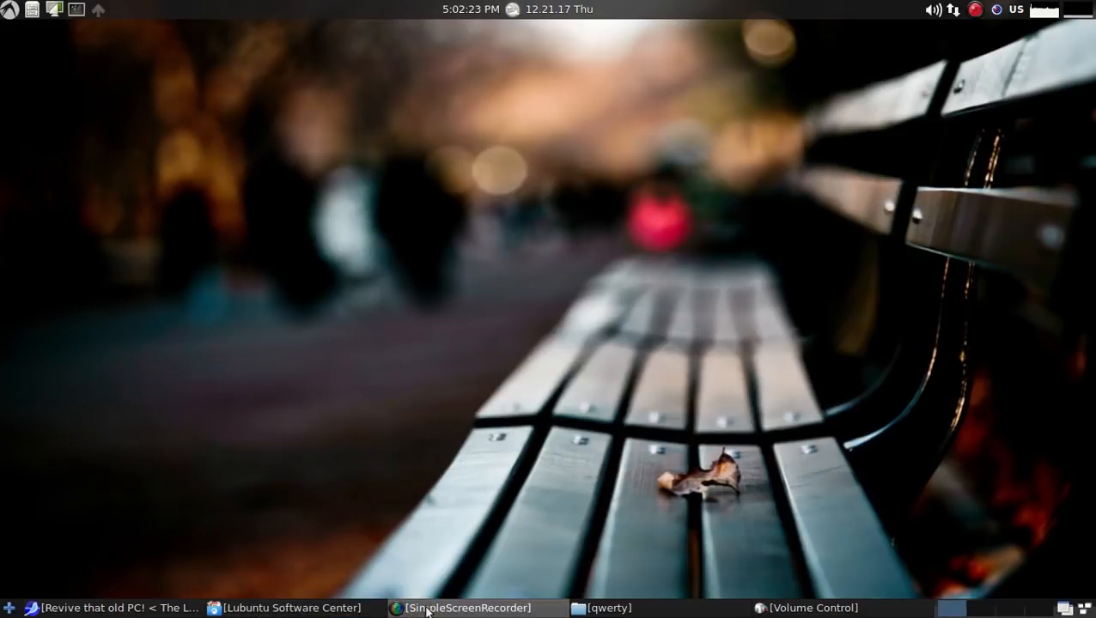
{"action": "left_click", "coordinate": [474, 608]}
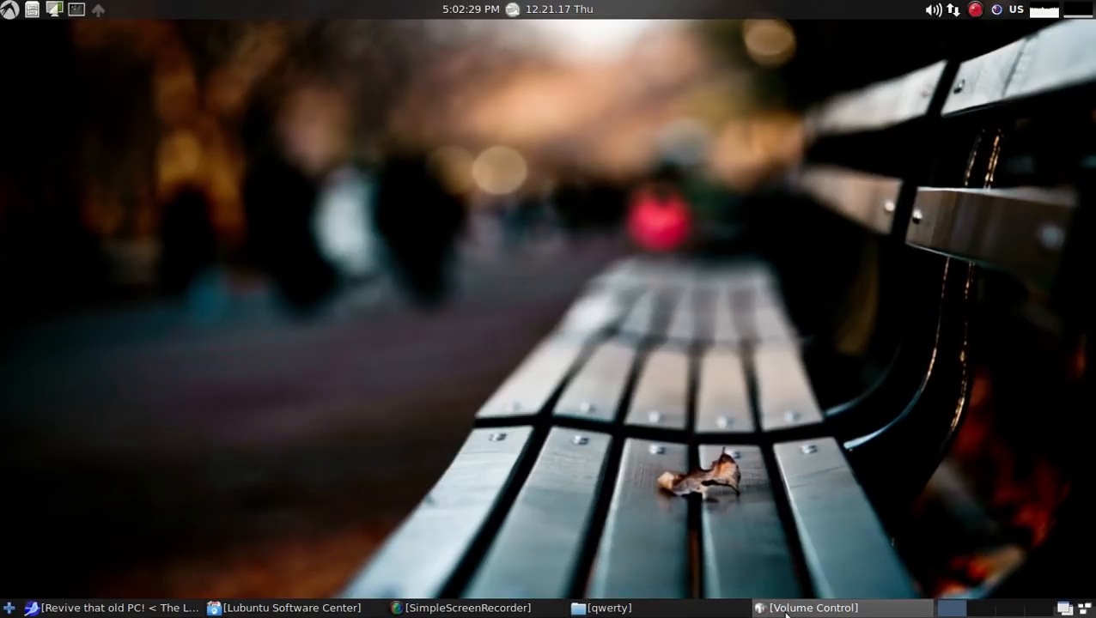
{"action": "left_click", "coordinate": [812, 608]}
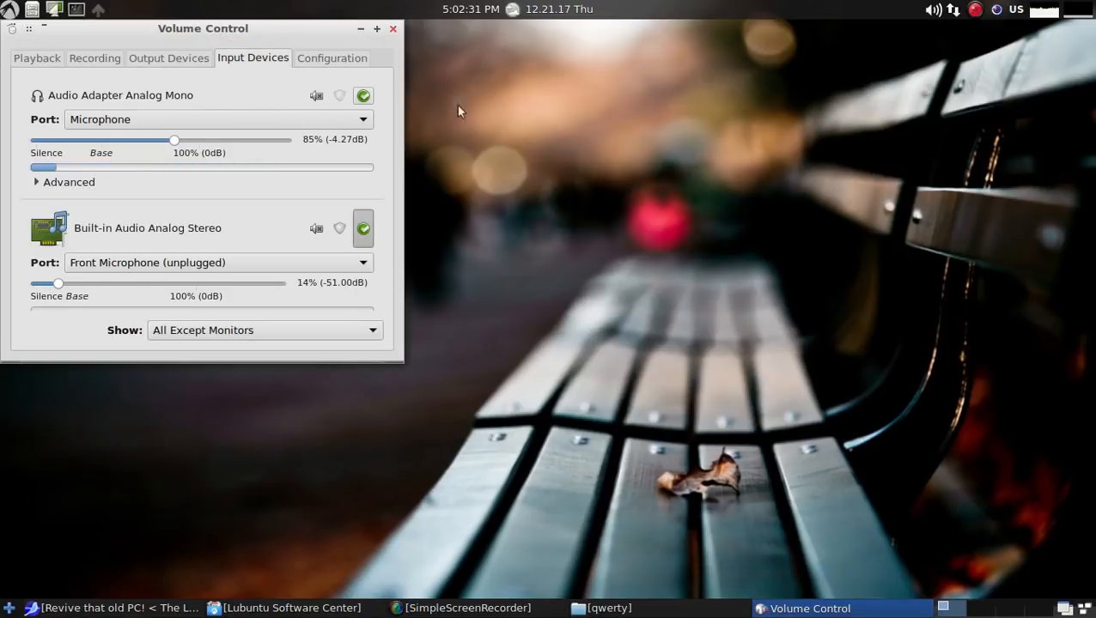
{"action": "left_click", "coordinate": [396, 28]}
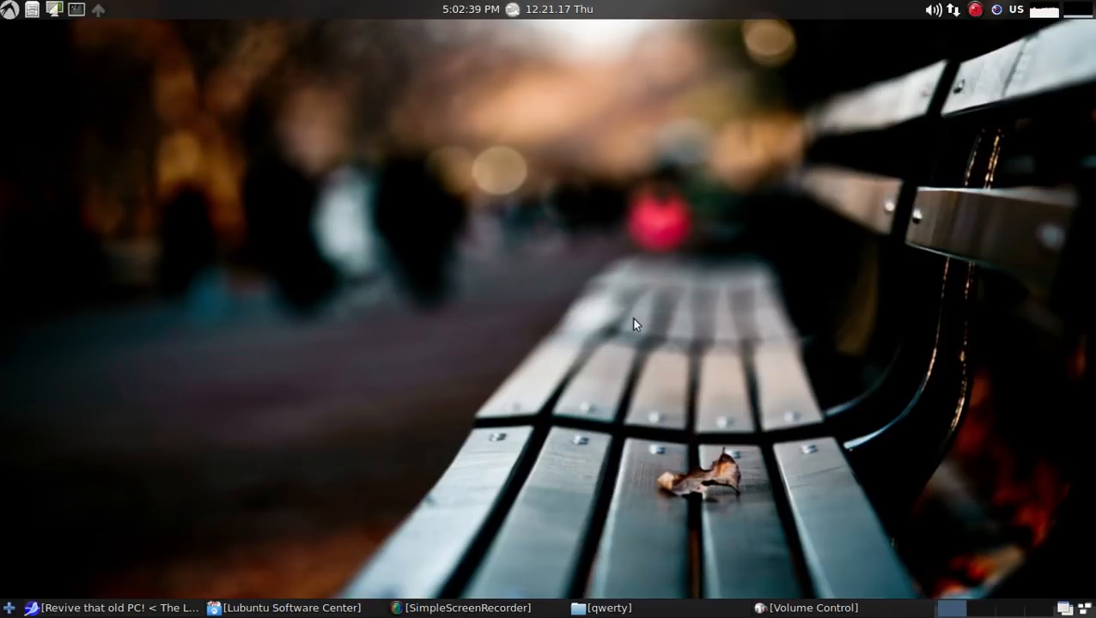
{"action": "mouse_move", "coordinate": [611, 285]}
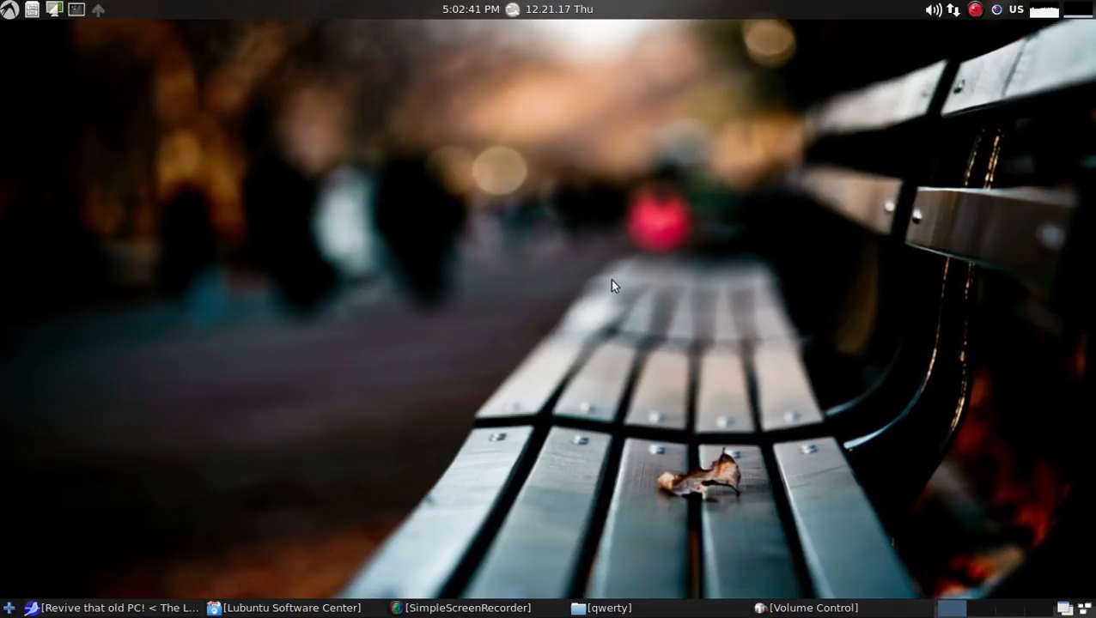